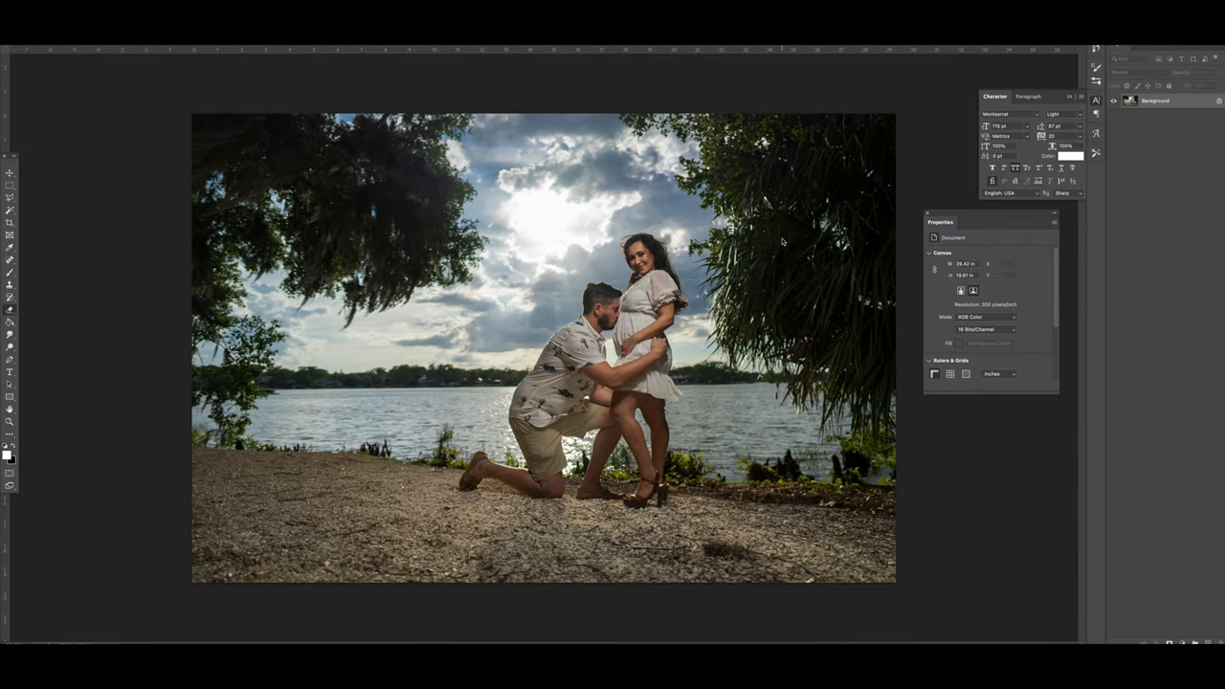
mouse_move(1158, 138)
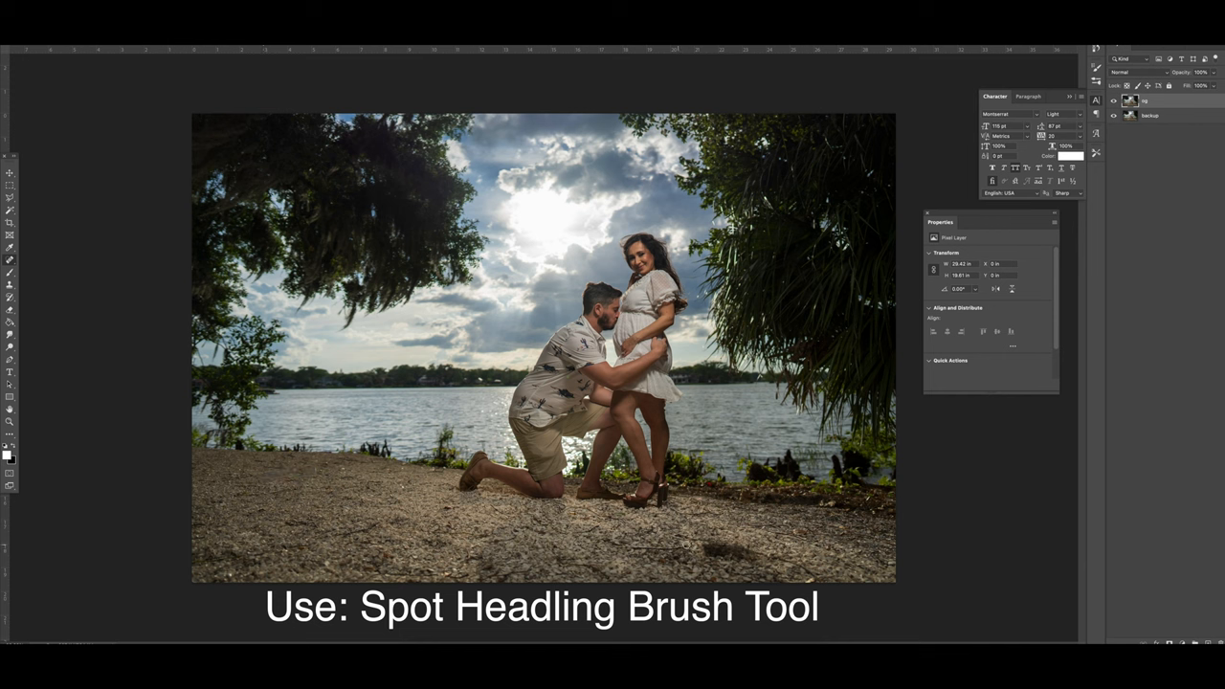
Step: Add a new layer and select a circular area around the sun in the sky
right_click(641, 536)
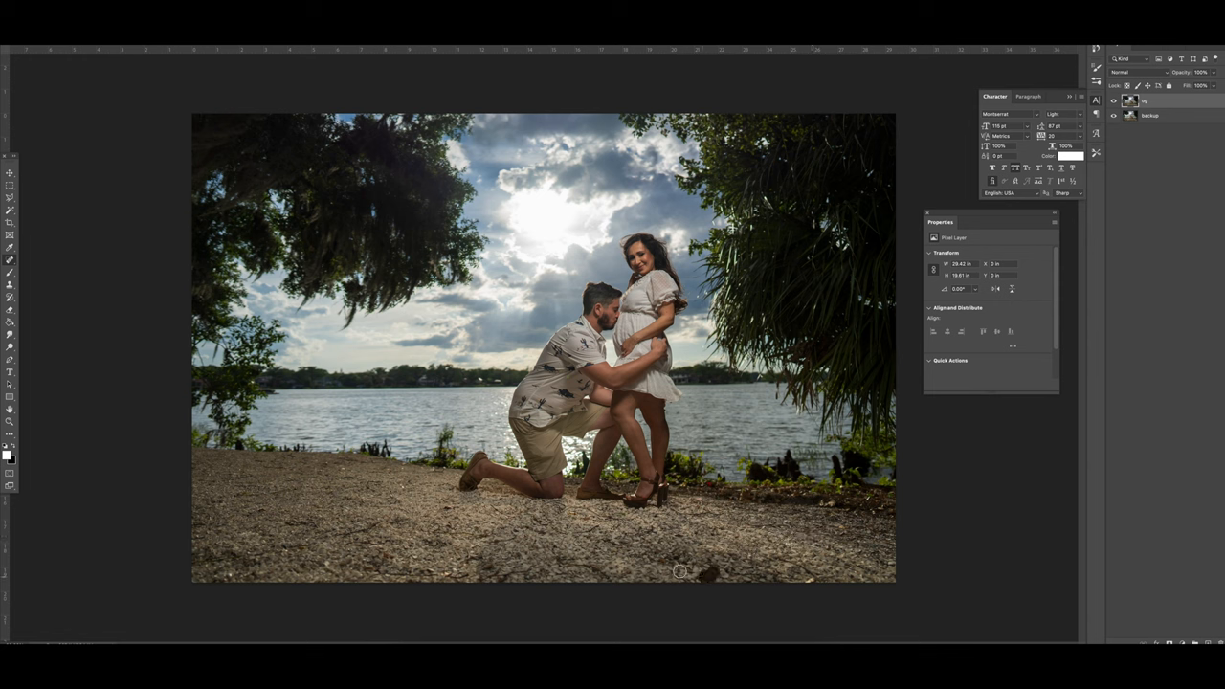
mouse_move(815, 505)
text(GLOW)
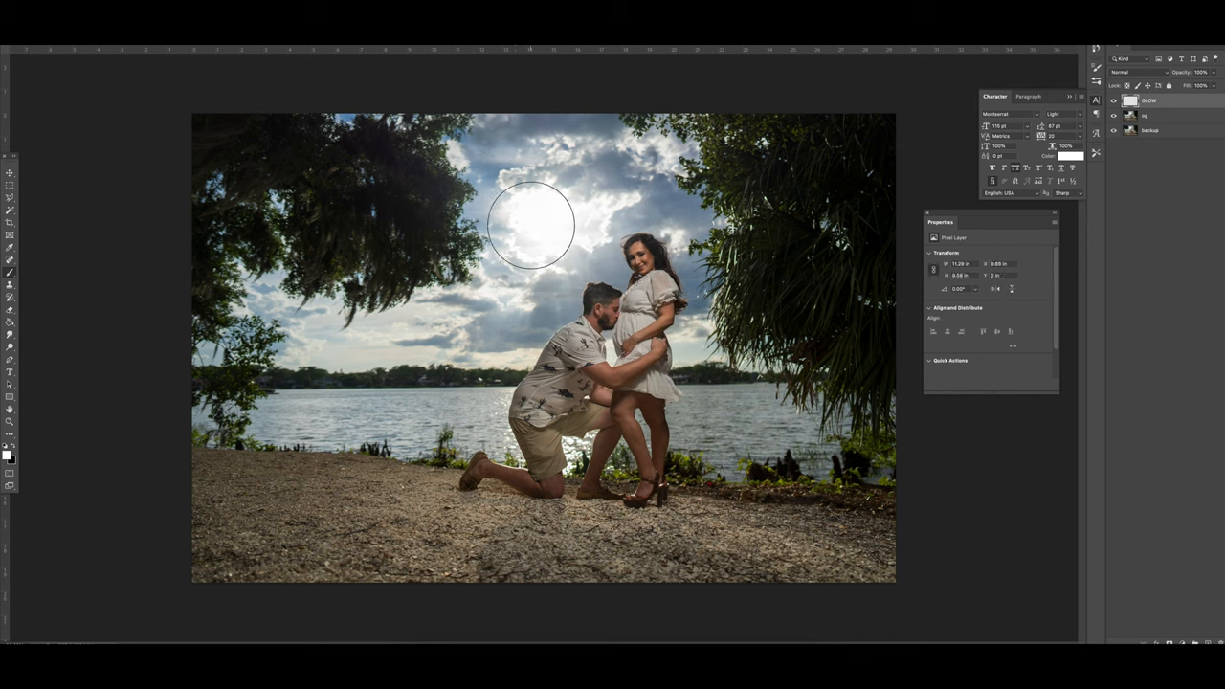
Step: Add a Color Balance layer pushed toward red and yellow, masked to the sun area
right_click(532, 226)
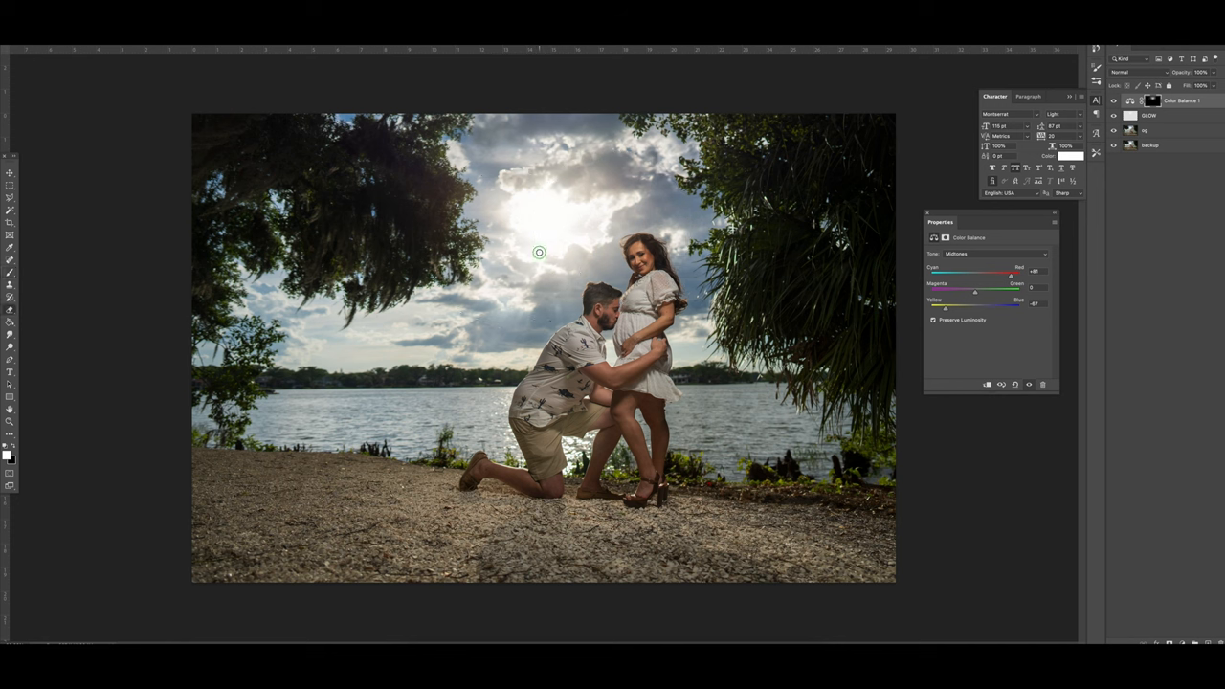
right_click(540, 252)
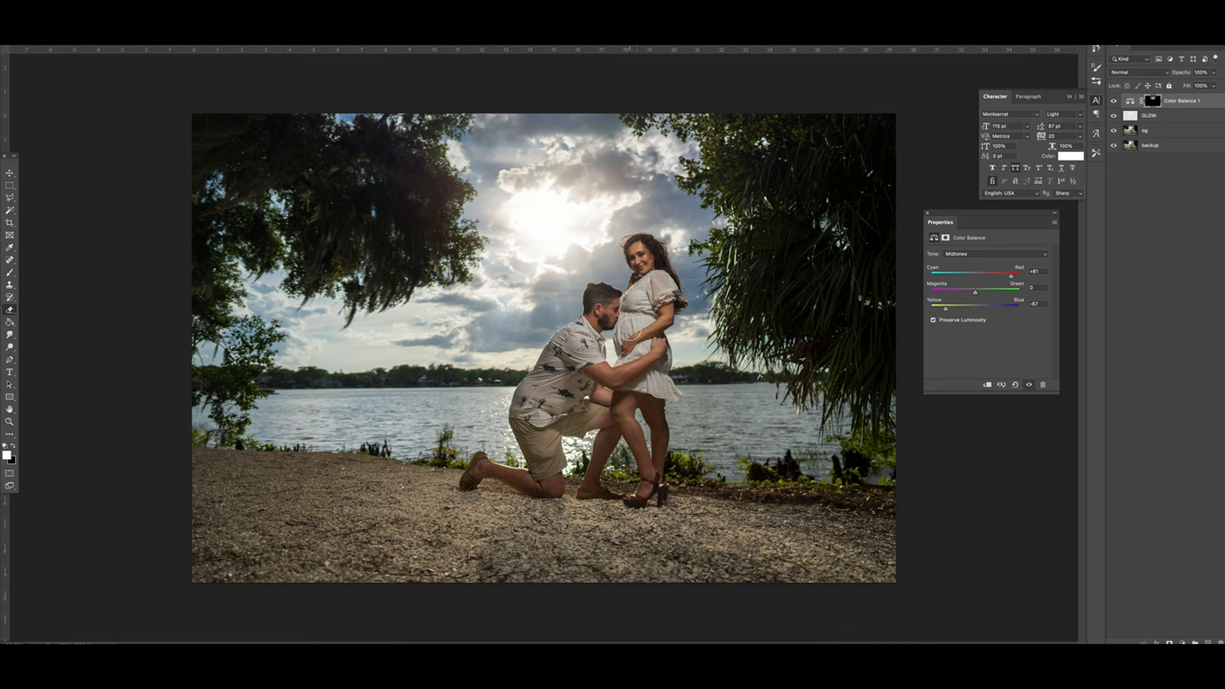
mouse_move(758, 245)
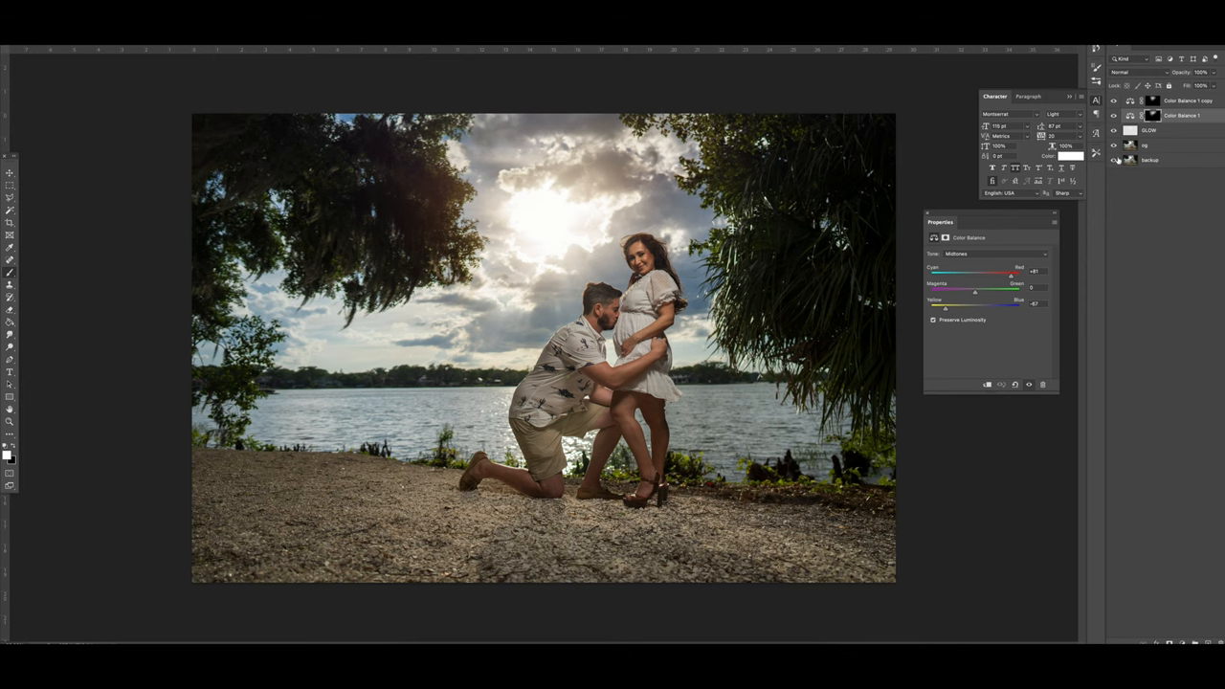
click(1148, 145)
text(HAIR EDIT)
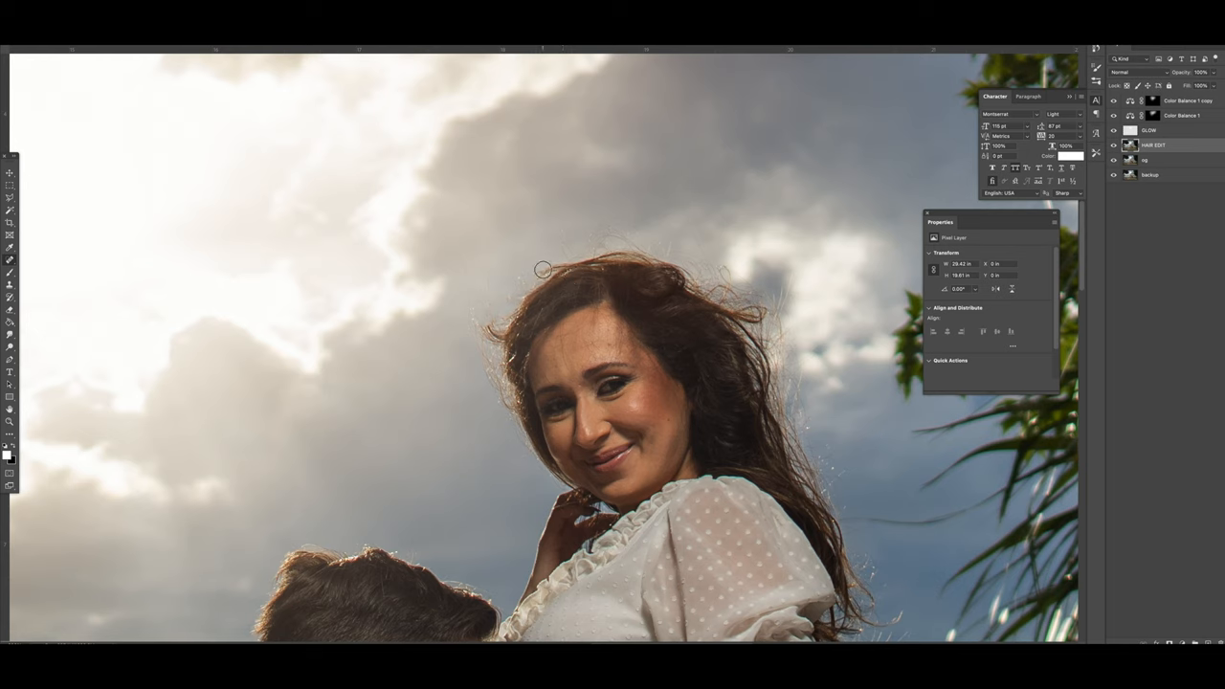
mouse_move(573, 249)
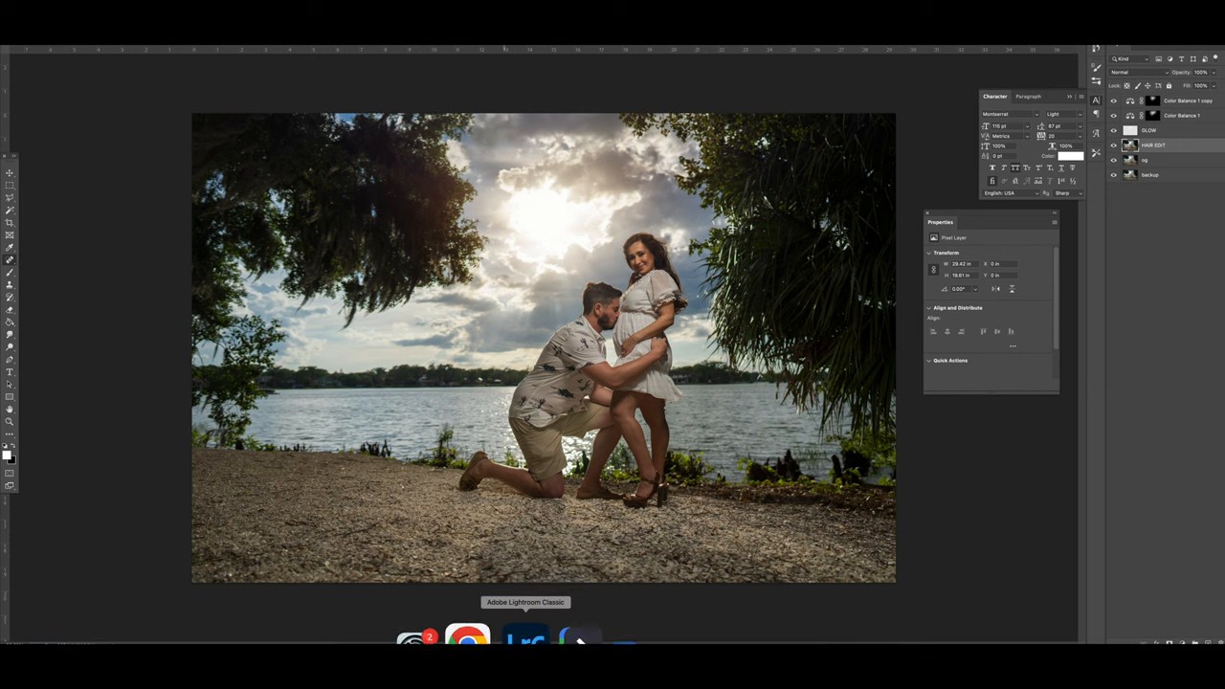
Step: Switch to Lightroom Classic to view the retouched photo in the Develop filmstrip
click(525, 636)
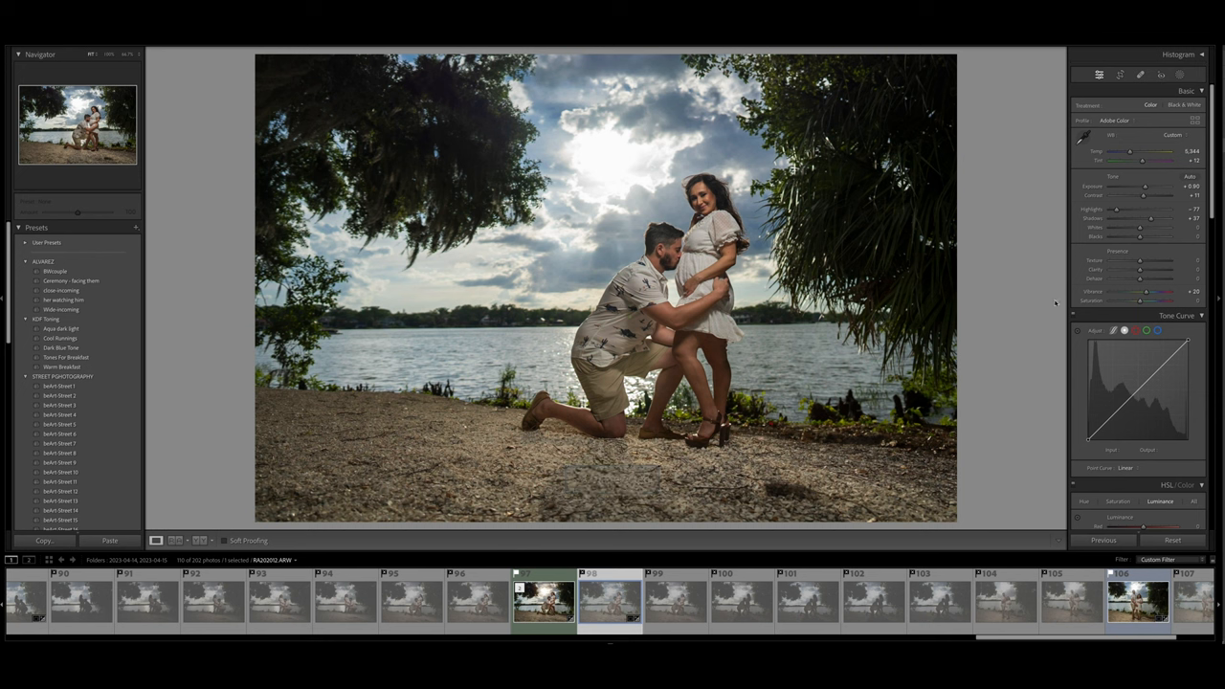
mouse_move(1021, 294)
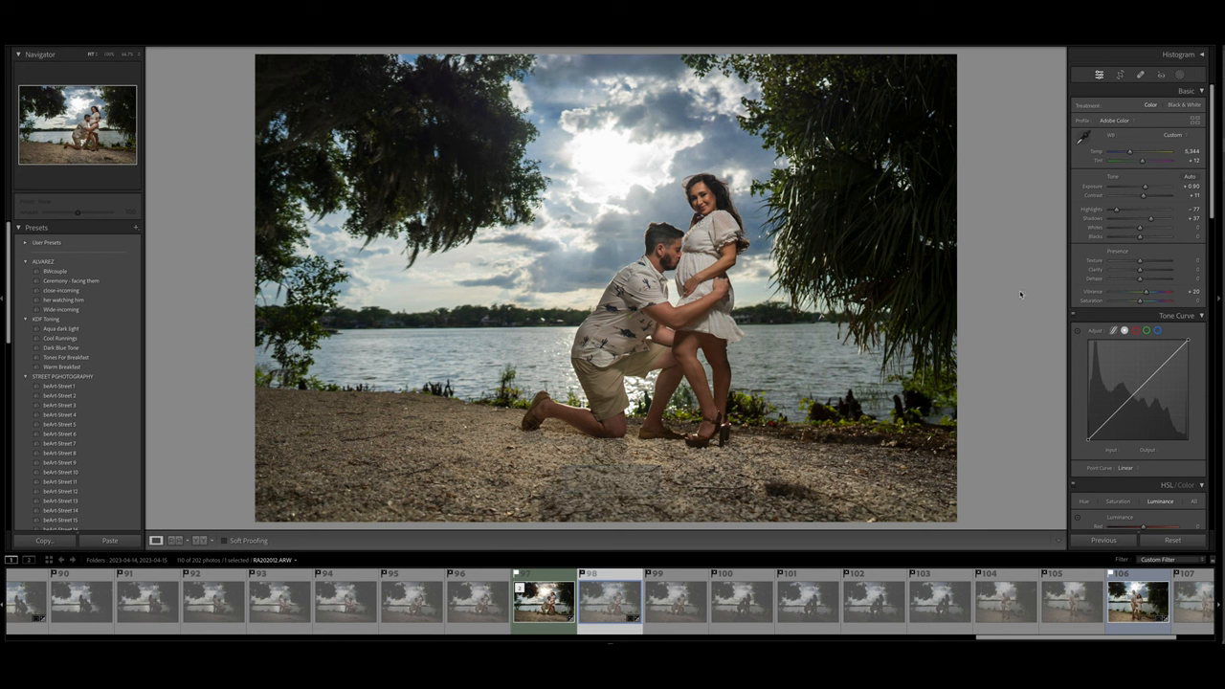